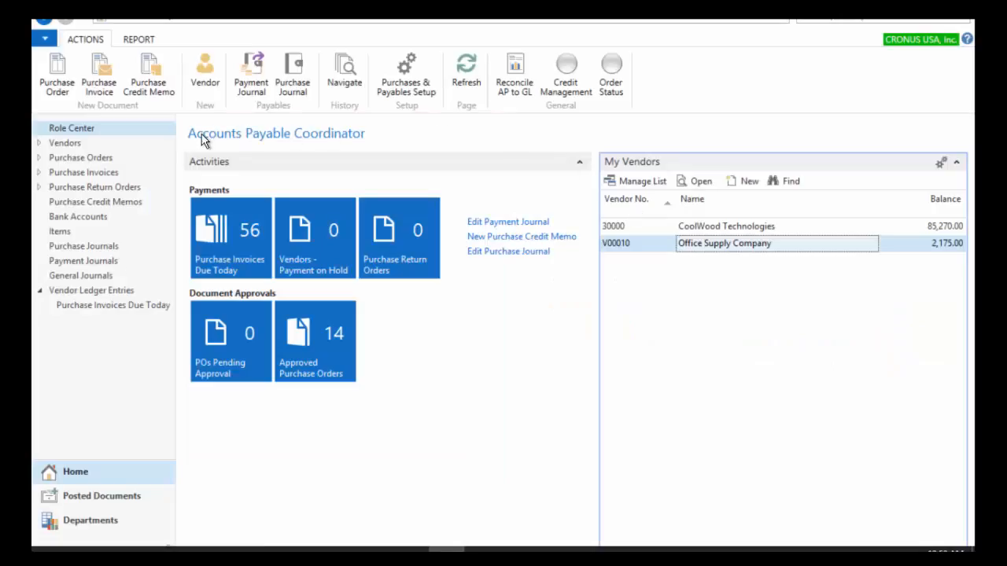
{"action": "mouse_move", "coordinate": [973, 353]}
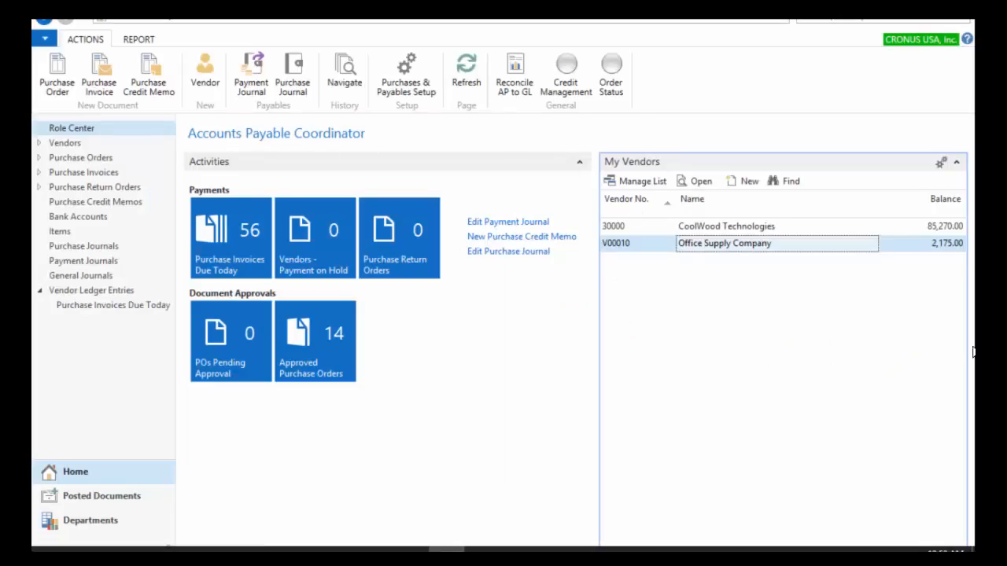
{"action": "mouse_move", "coordinate": [809, 355]}
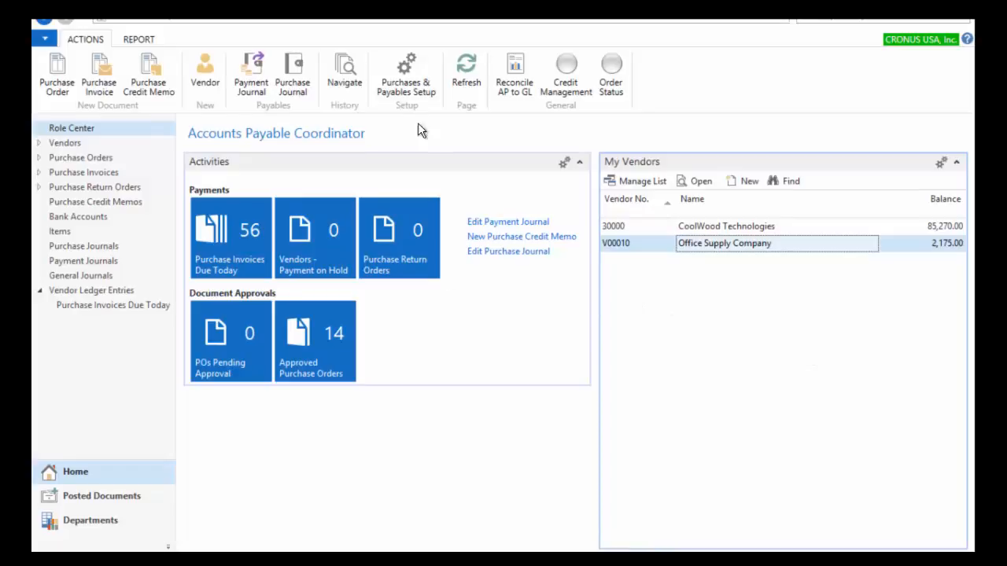
{"action": "mouse_move", "coordinate": [99, 75]}
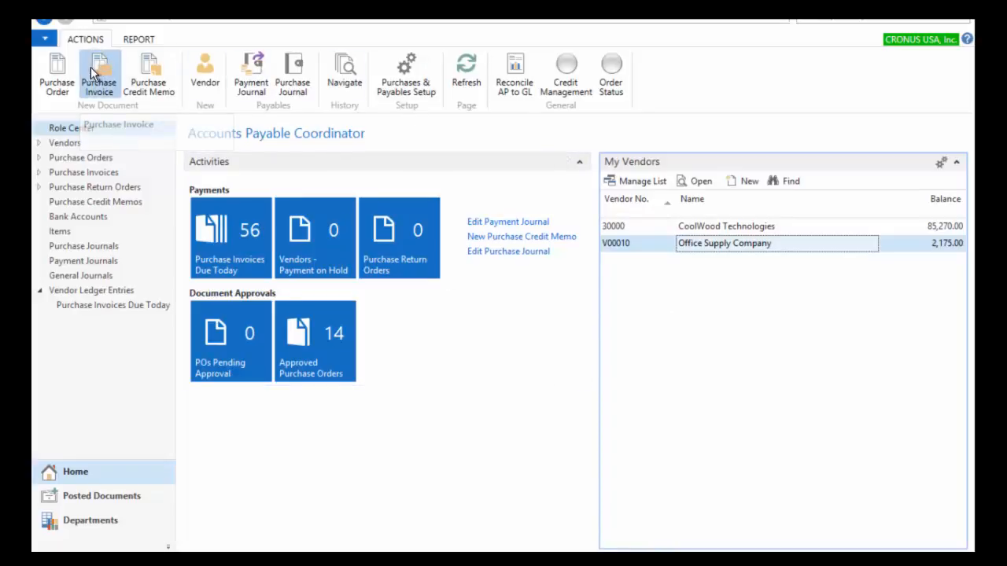
- Create a new purchase invoice and search vendors for 'off' to find Office Supply Company
{"action": "left_click", "coordinate": [99, 71]}
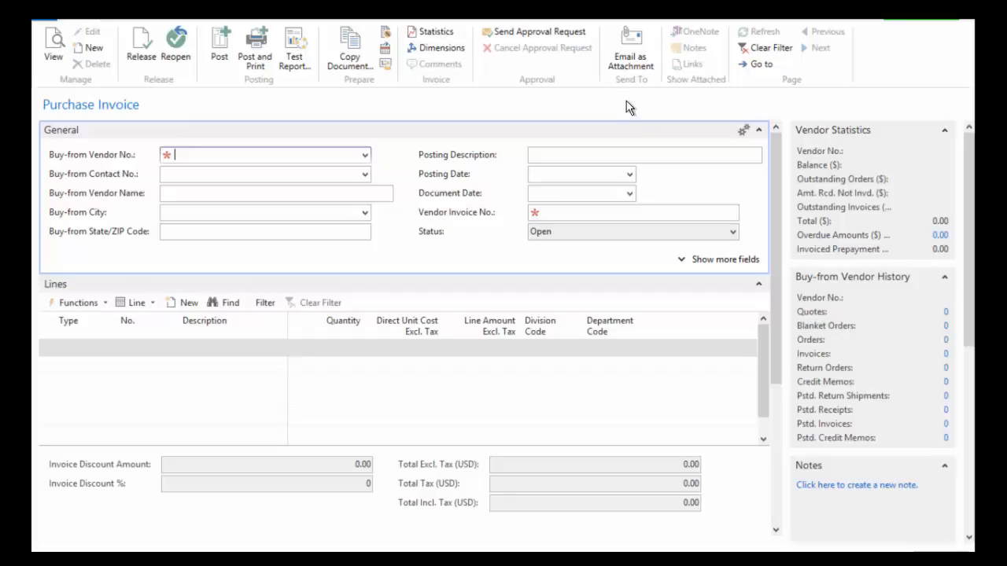
{"action": "mouse_move", "coordinate": [353, 149]}
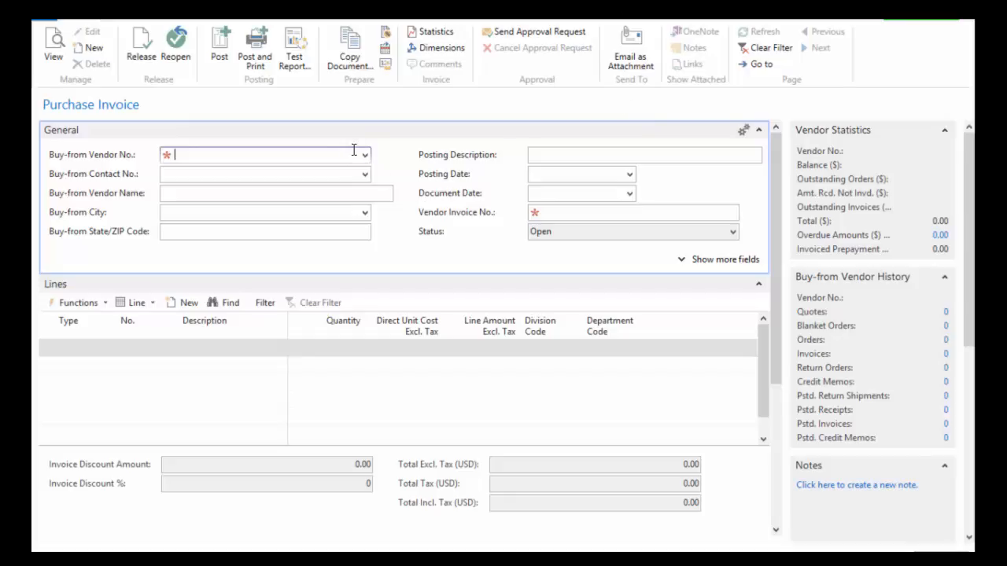
{"action": "left_click", "coordinate": [364, 154]}
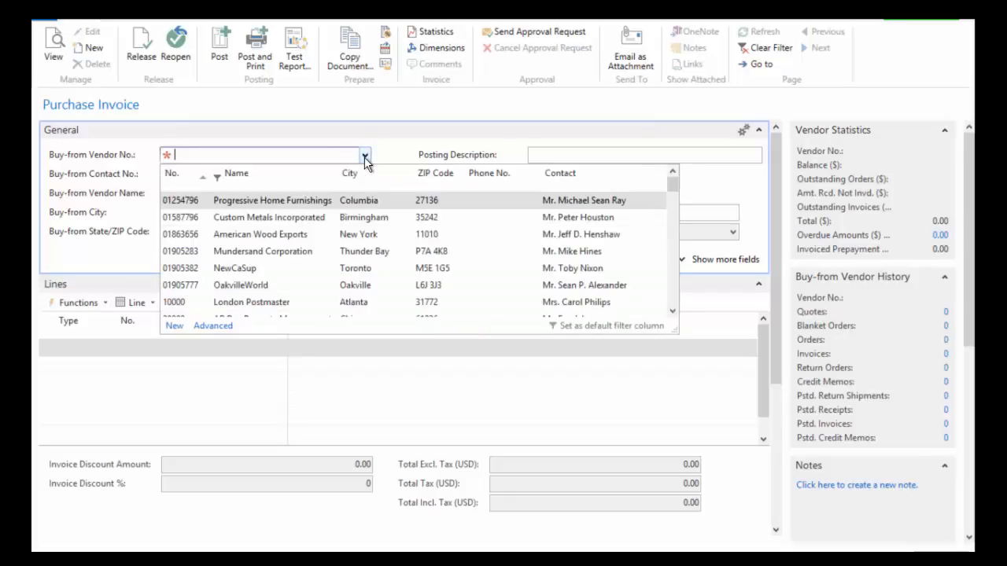
{"action": "left_click", "coordinate": [364, 154]}
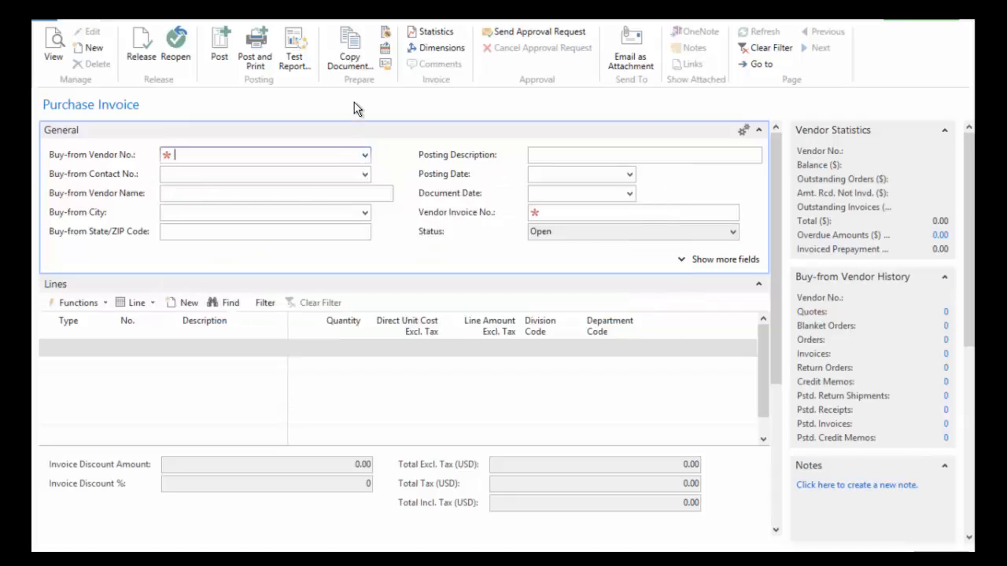
{"action": "type", "text": "off"}
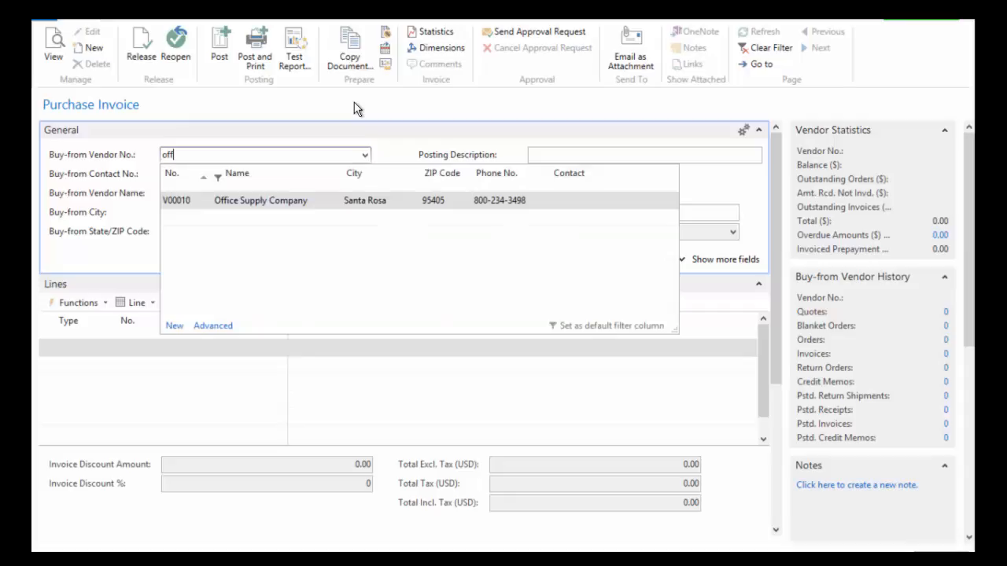
{"action": "mouse_move", "coordinate": [355, 117]}
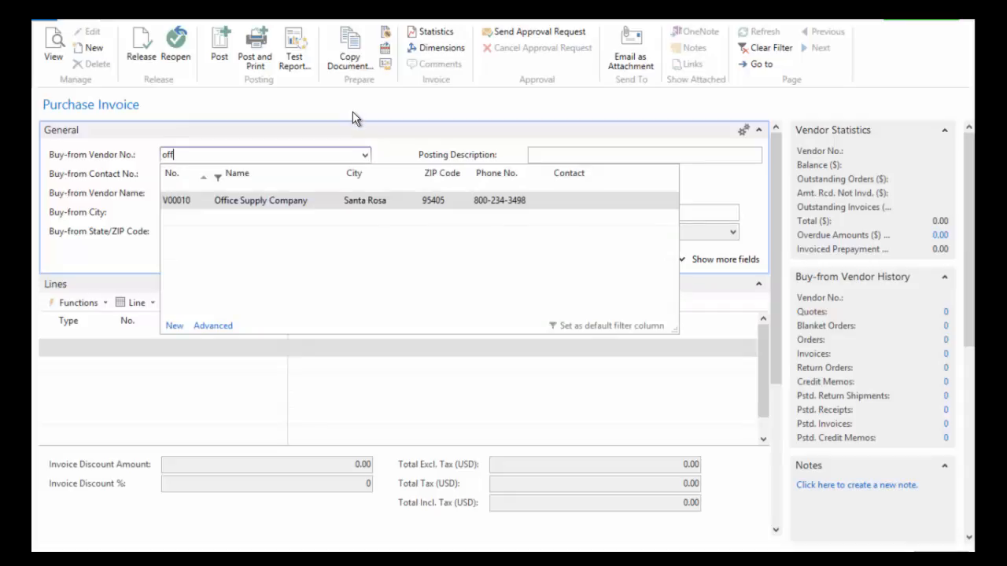
{"action": "mouse_move", "coordinate": [253, 187]}
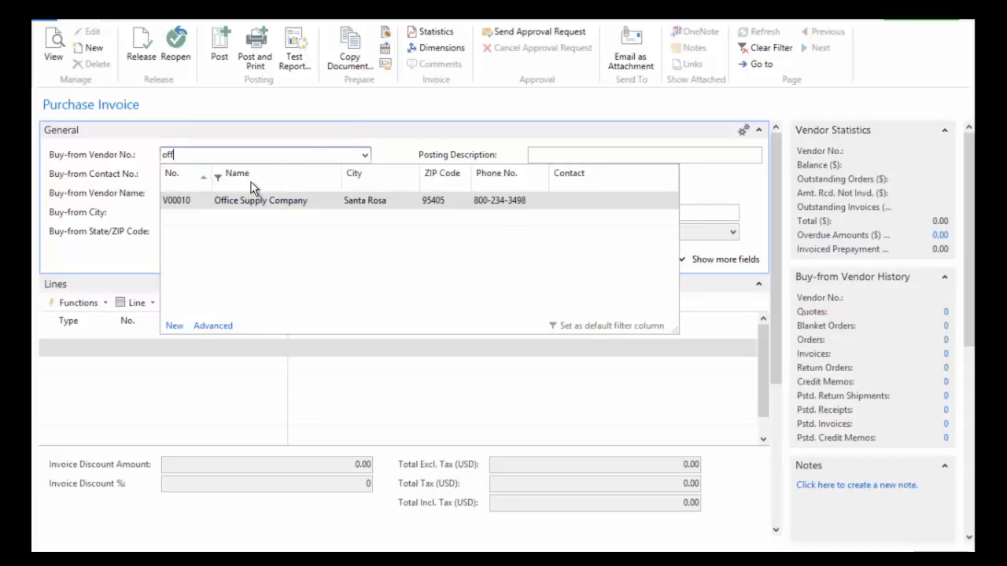
{"action": "mouse_move", "coordinate": [229, 185]}
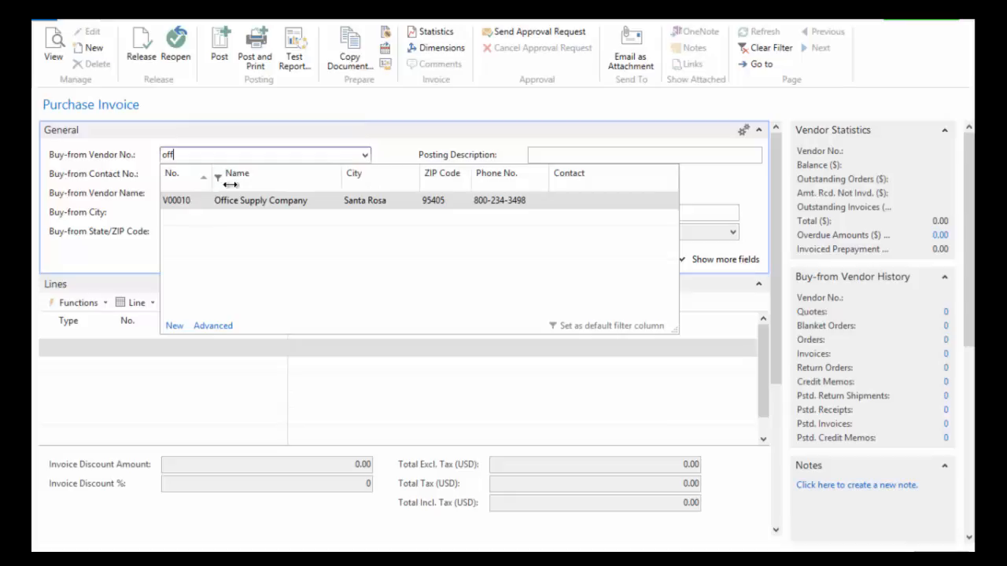
{"action": "mouse_move", "coordinate": [238, 248]}
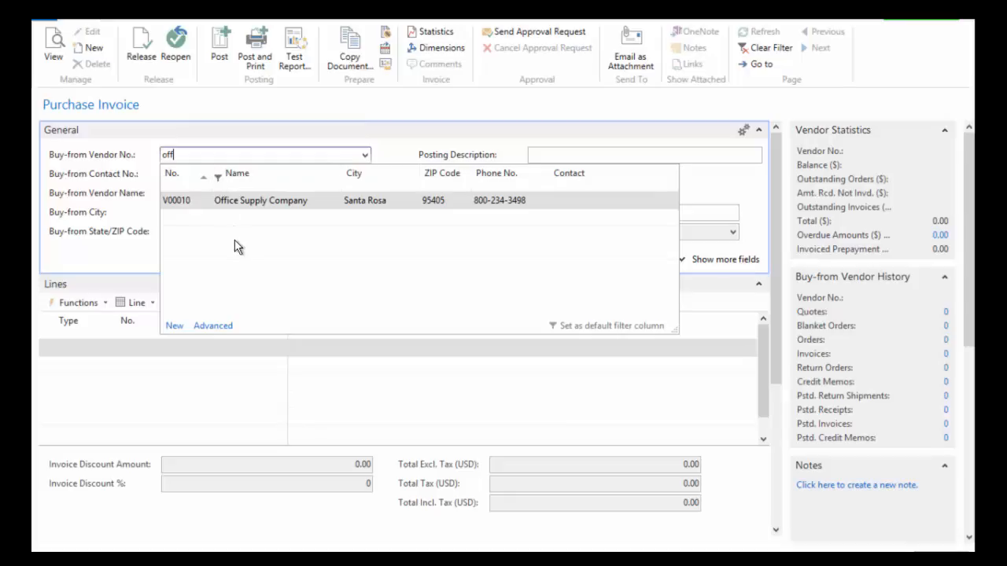
{"action": "mouse_move", "coordinate": [247, 235]}
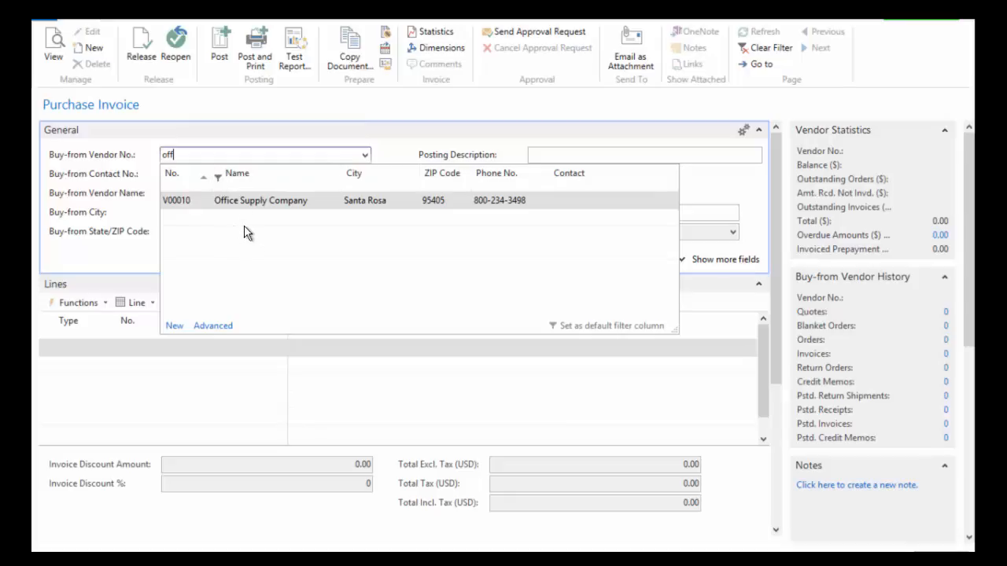
{"action": "mouse_move", "coordinate": [270, 267]}
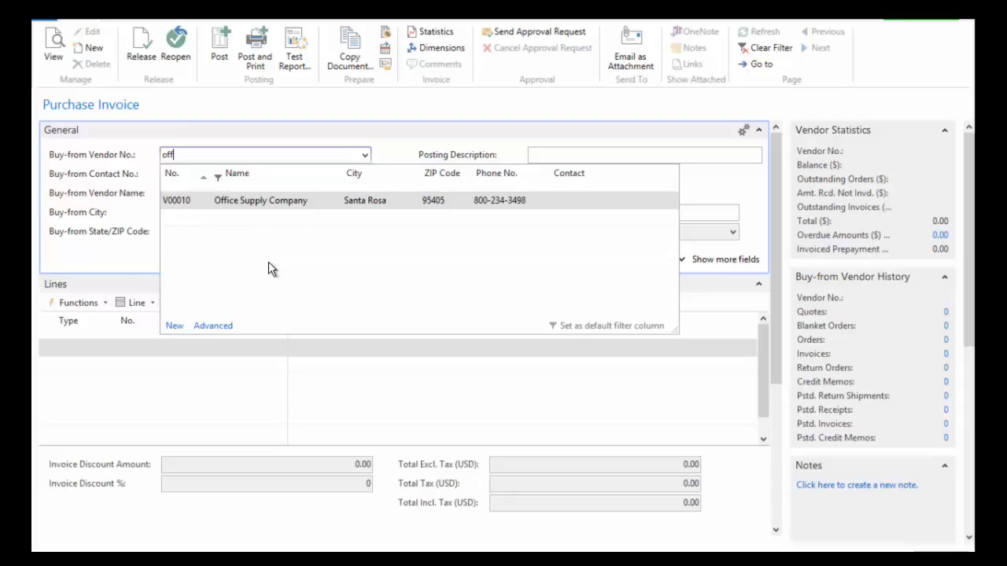
{"action": "mouse_move", "coordinate": [247, 229]}
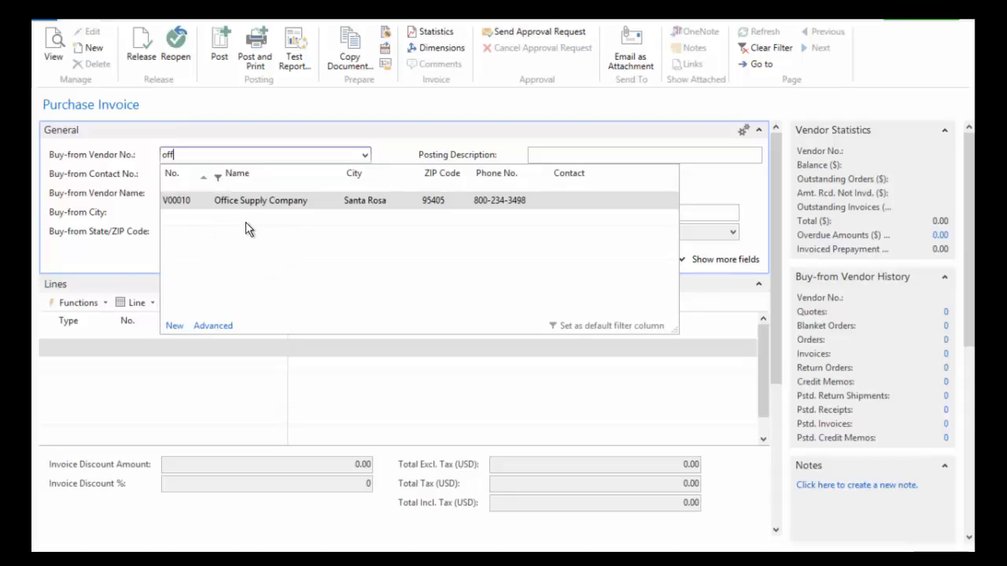
{"action": "mouse_move", "coordinate": [343, 114]}
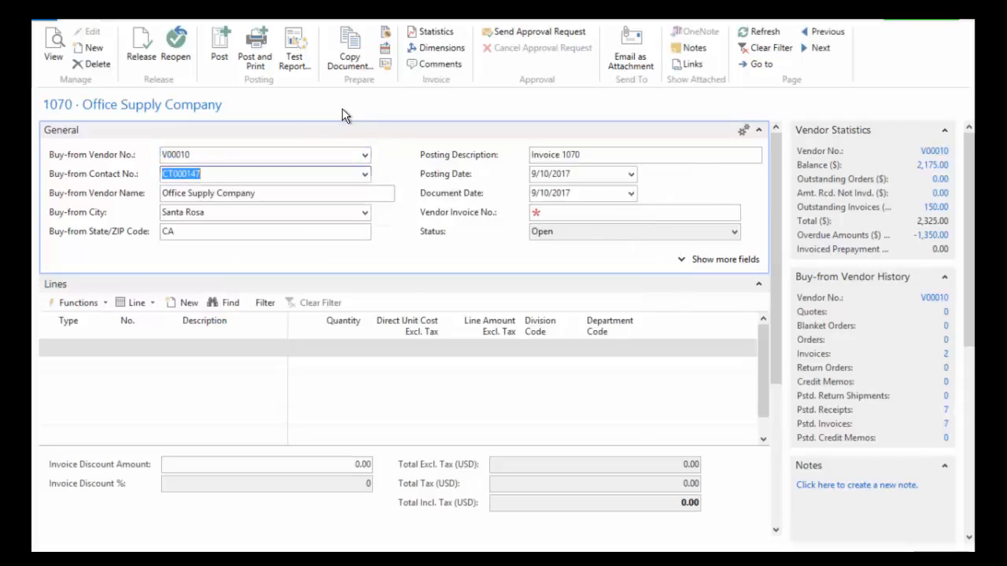
- Enter 28392387 as the Vendor Invoice No. on invoice 1070
{"action": "left_click", "coordinate": [634, 212]}
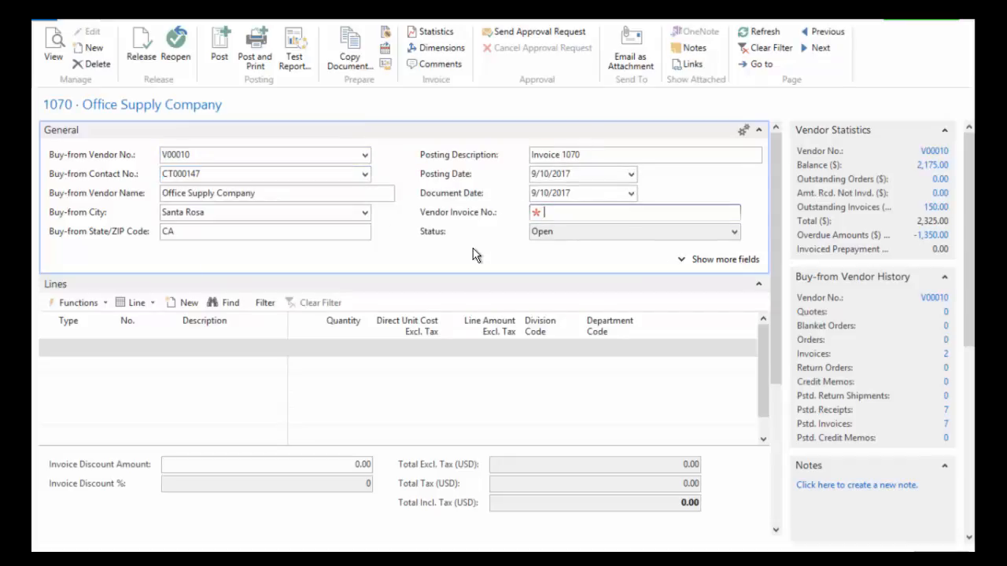
{"action": "type", "text": "28392387"}
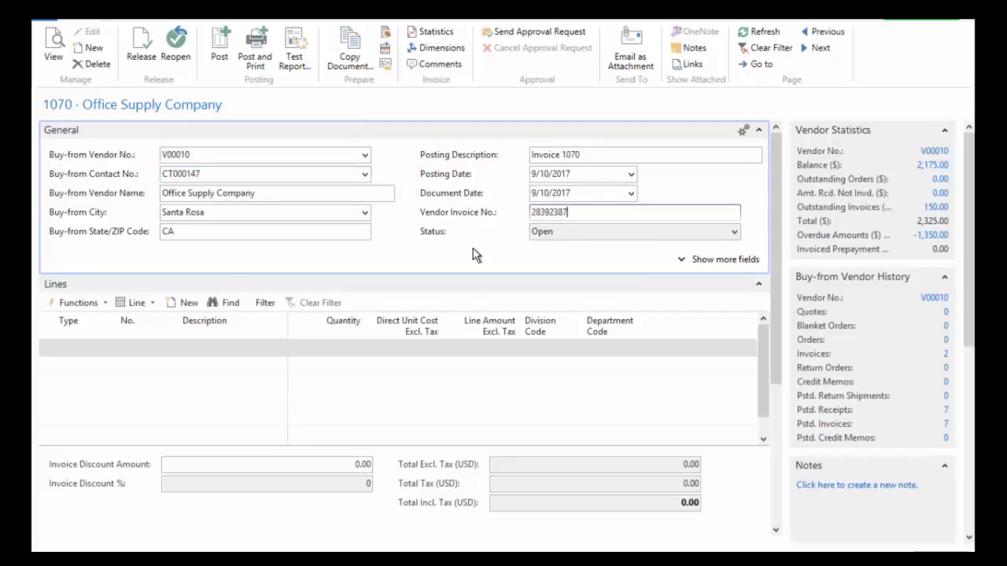
{"action": "mouse_move", "coordinate": [266, 321]}
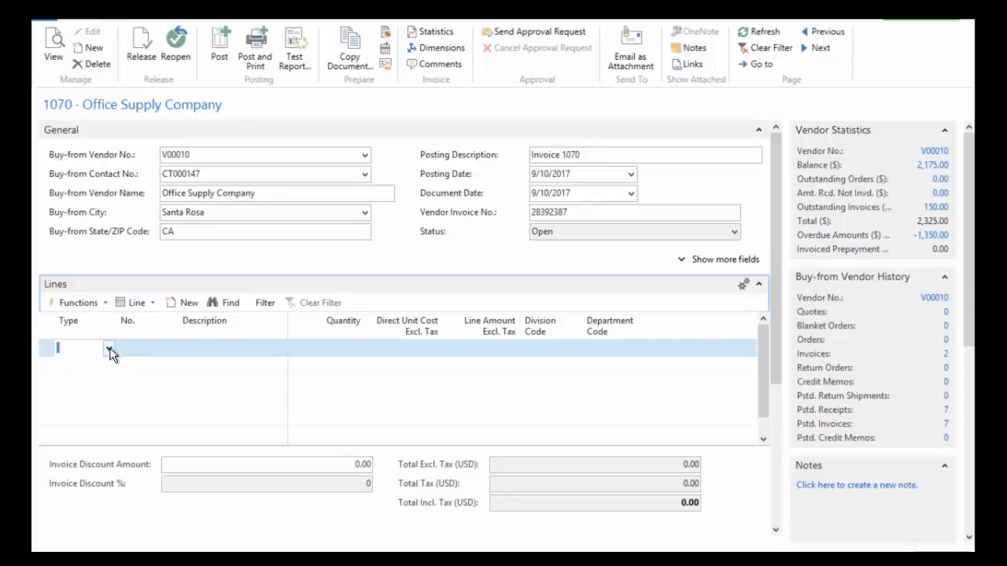
- Make the first line a G/L Account line and search accounts for 'off'
{"action": "left_click", "coordinate": [109, 348]}
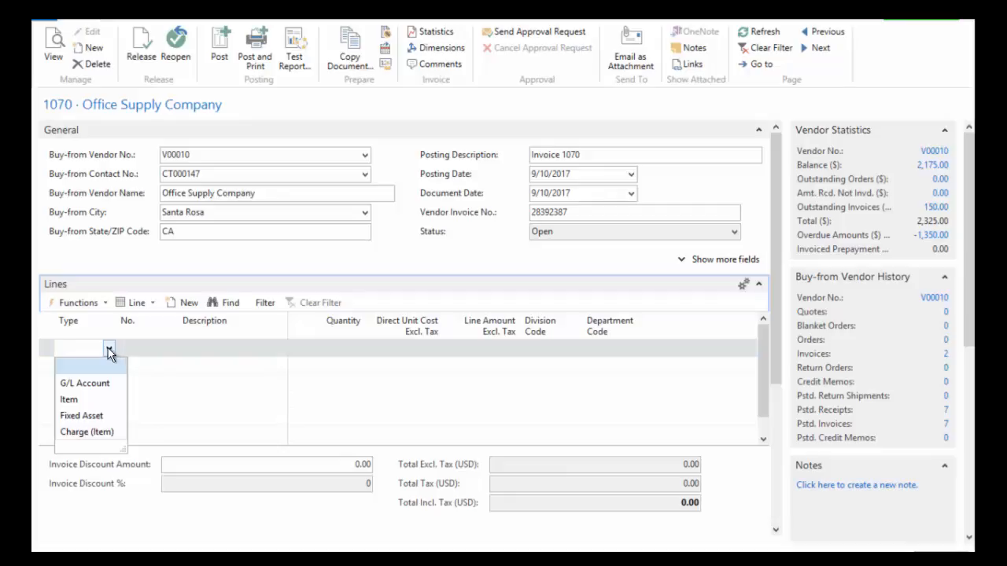
{"action": "mouse_move", "coordinate": [76, 425]}
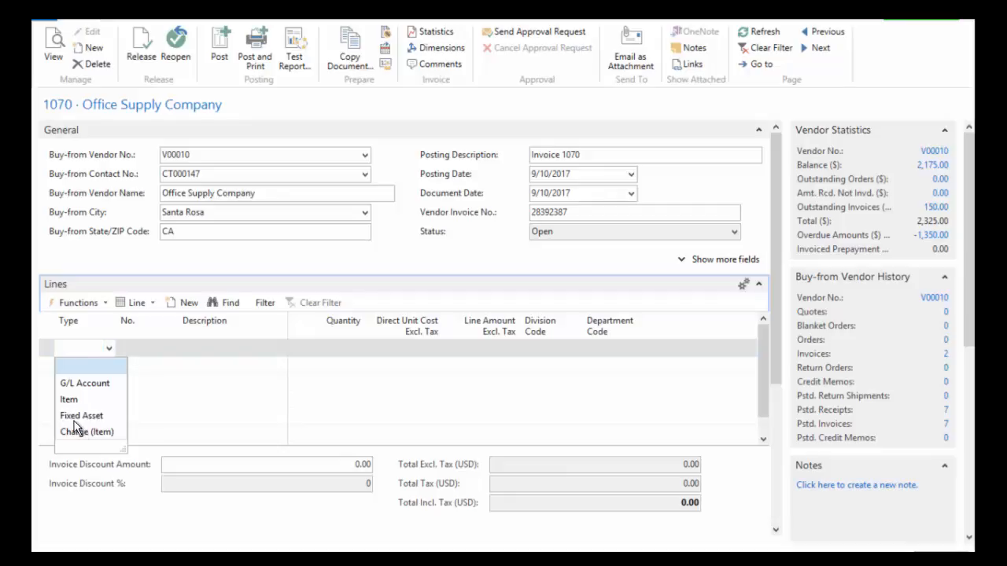
{"action": "mouse_move", "coordinate": [132, 393]}
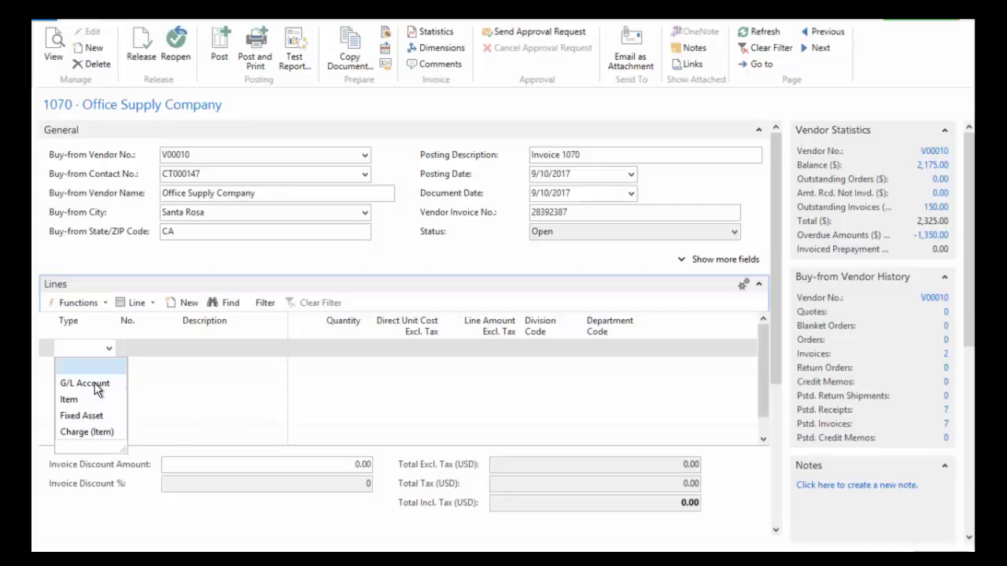
{"action": "left_click", "coordinate": [84, 383]}
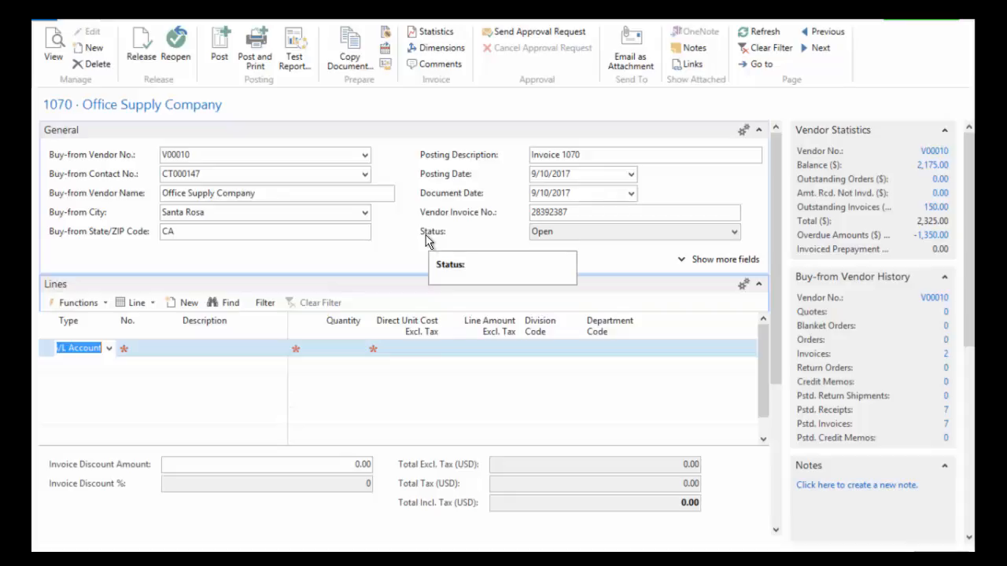
{"action": "mouse_move", "coordinate": [369, 259]}
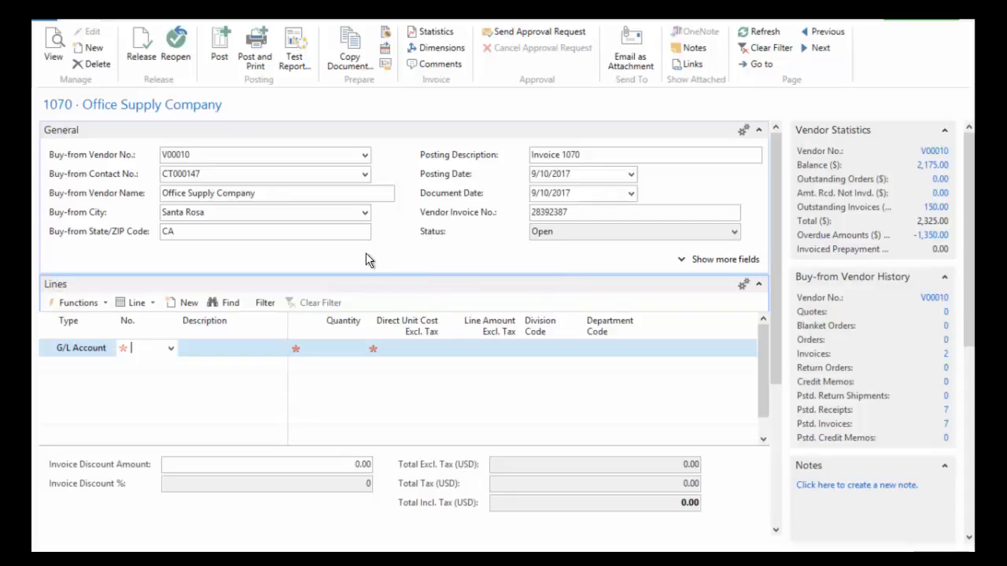
{"action": "type", "text": "o"}
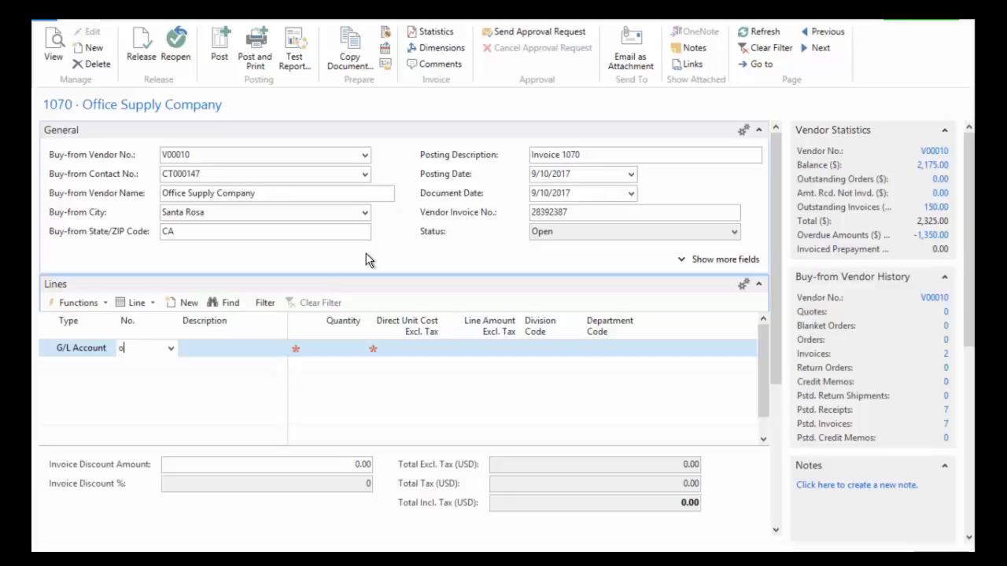
{"action": "type", "text": "ff"}
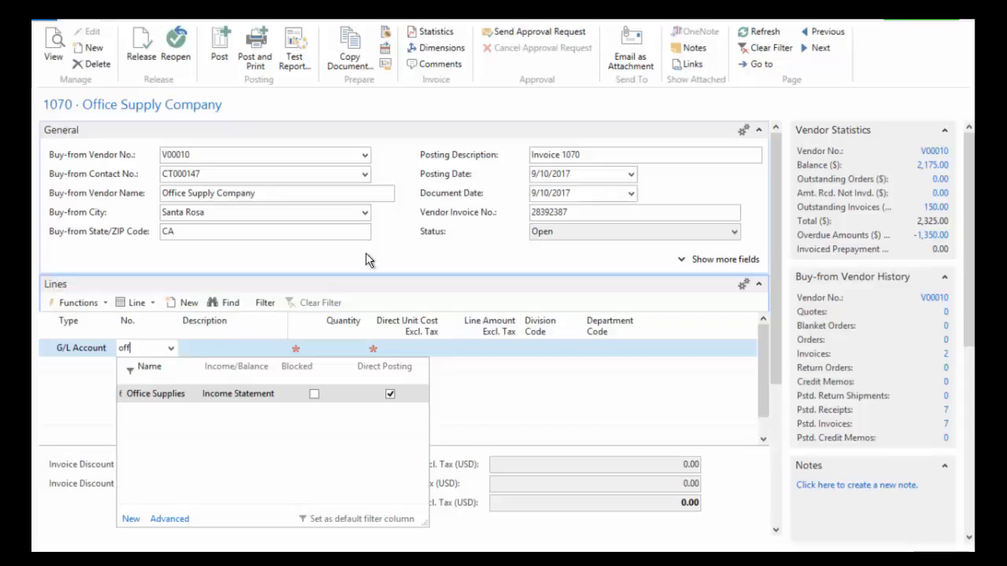
- Choose Office Supplies (65600) with quantity 1 and direct unit cost 300
{"action": "left_click", "coordinate": [155, 393]}
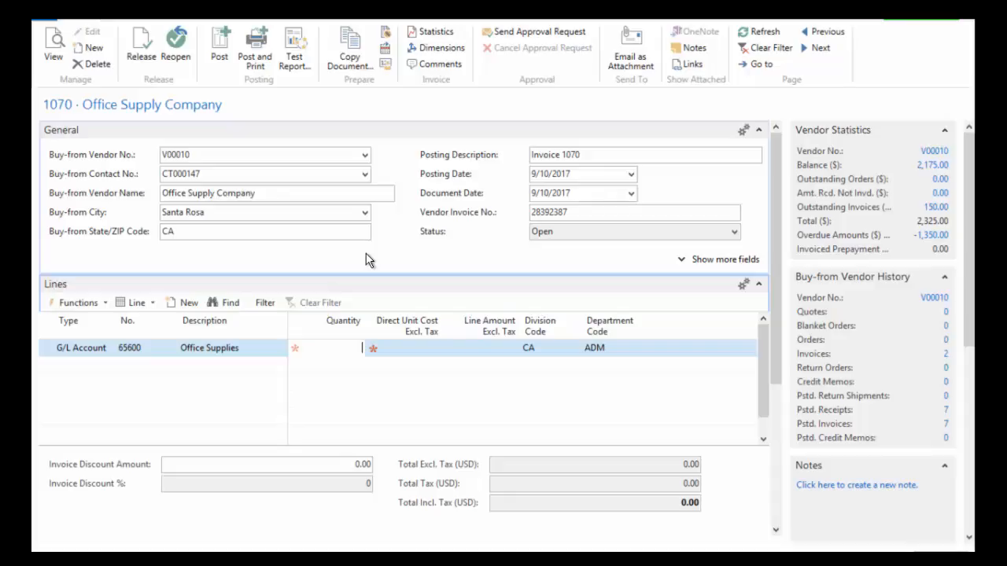
{"action": "type", "text": "1"}
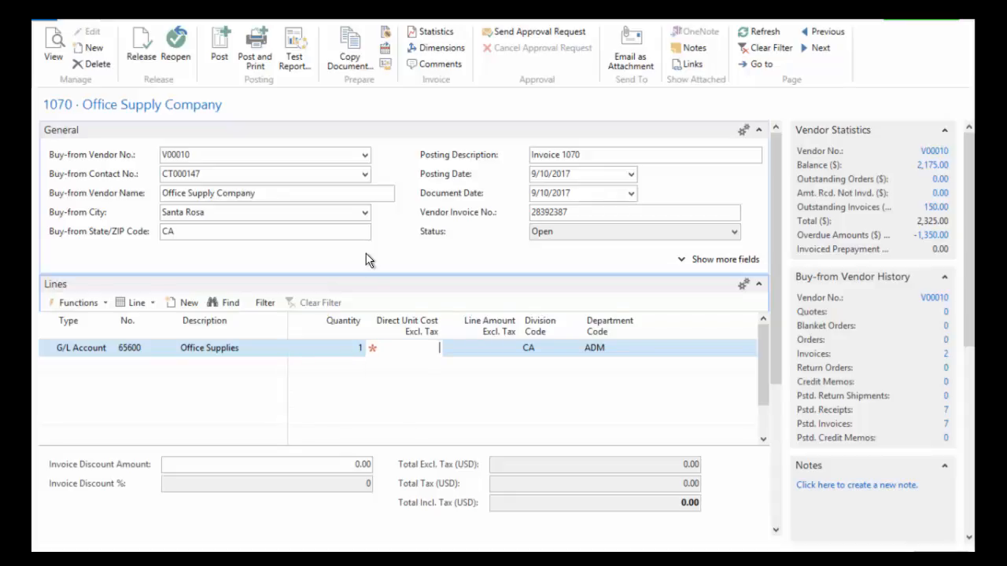
{"action": "type", "text": "300.00"}
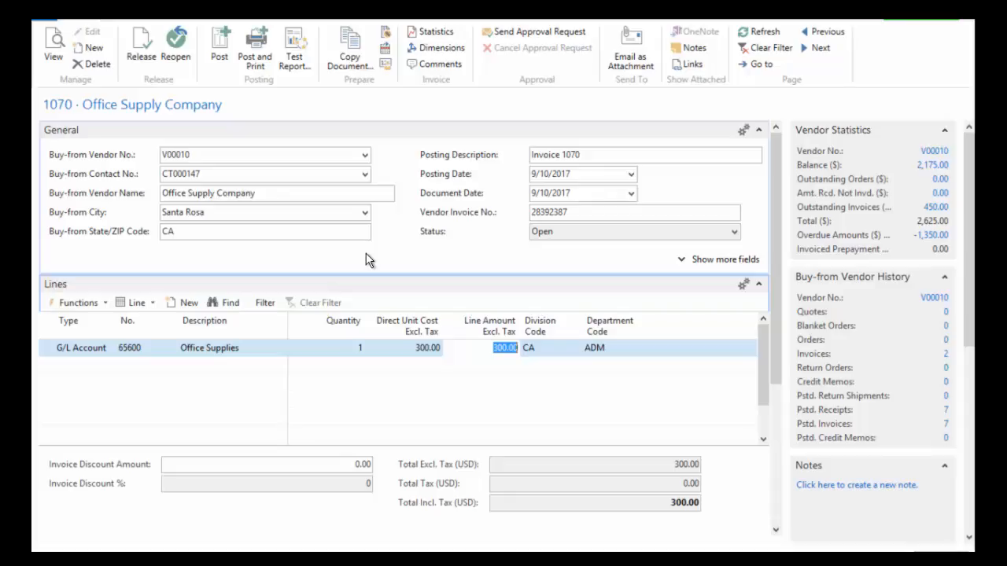
{"action": "left_click", "coordinate": [547, 348]}
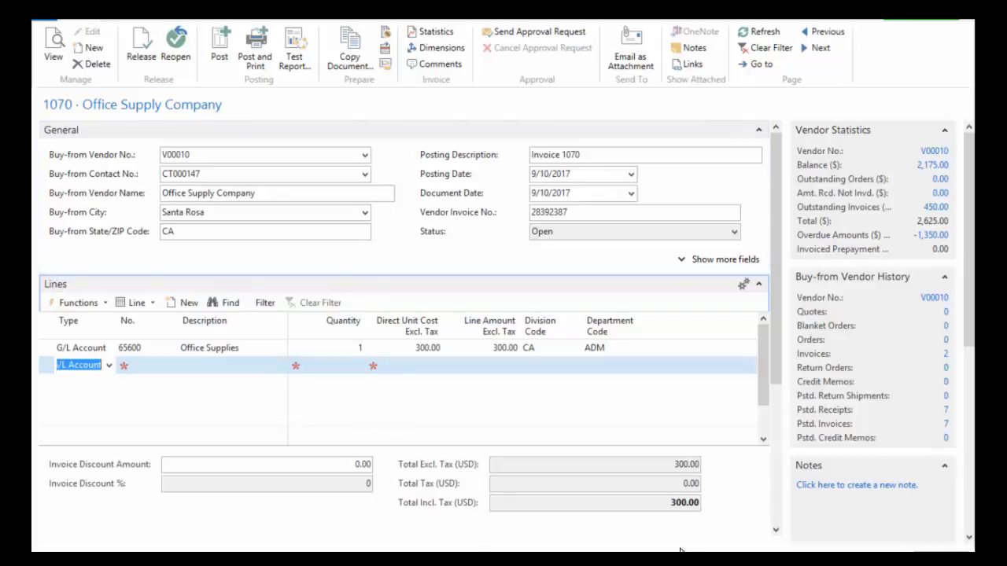
{"action": "mouse_move", "coordinate": [661, 438]}
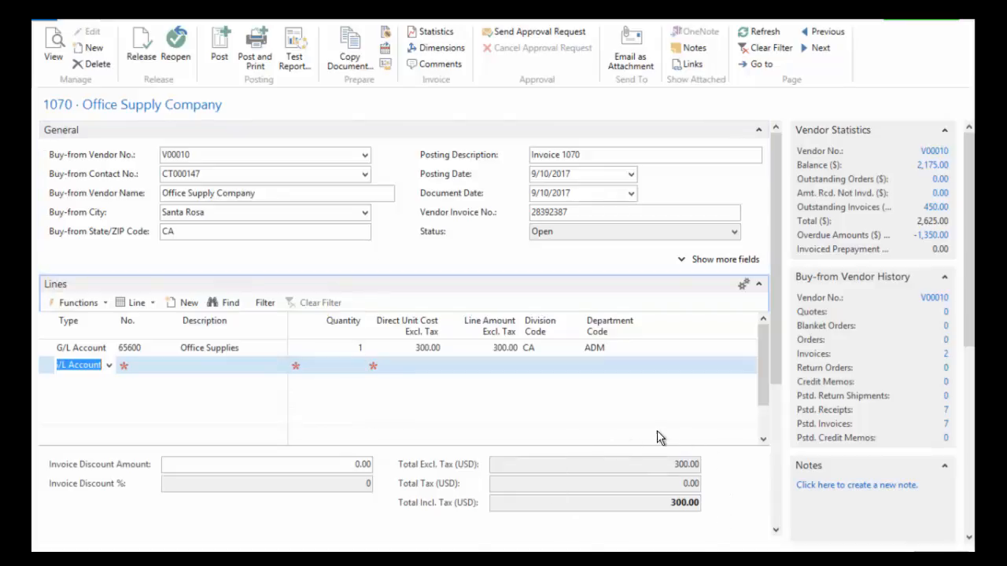
{"action": "mouse_move", "coordinate": [501, 519]}
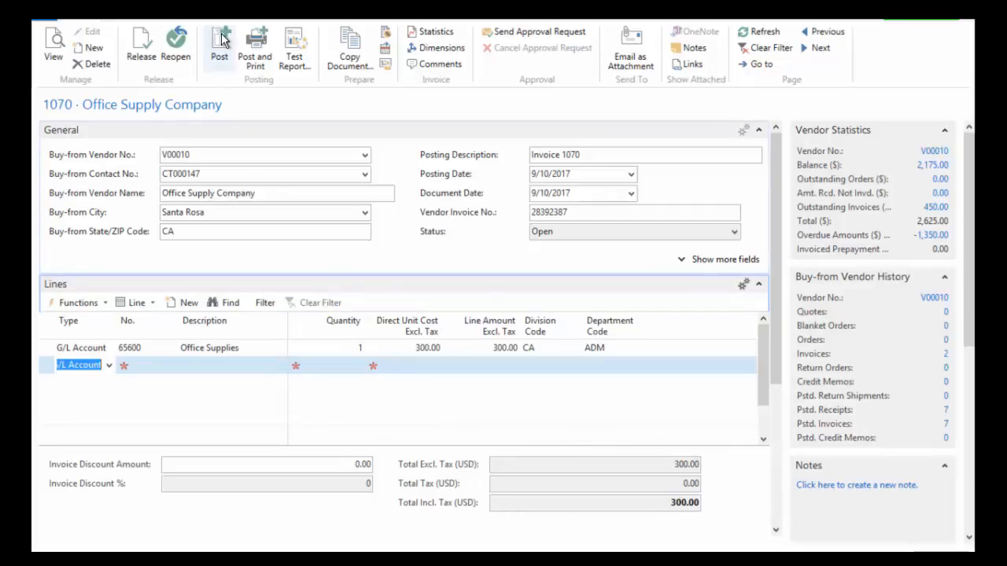
{"action": "mouse_move", "coordinate": [219, 43]}
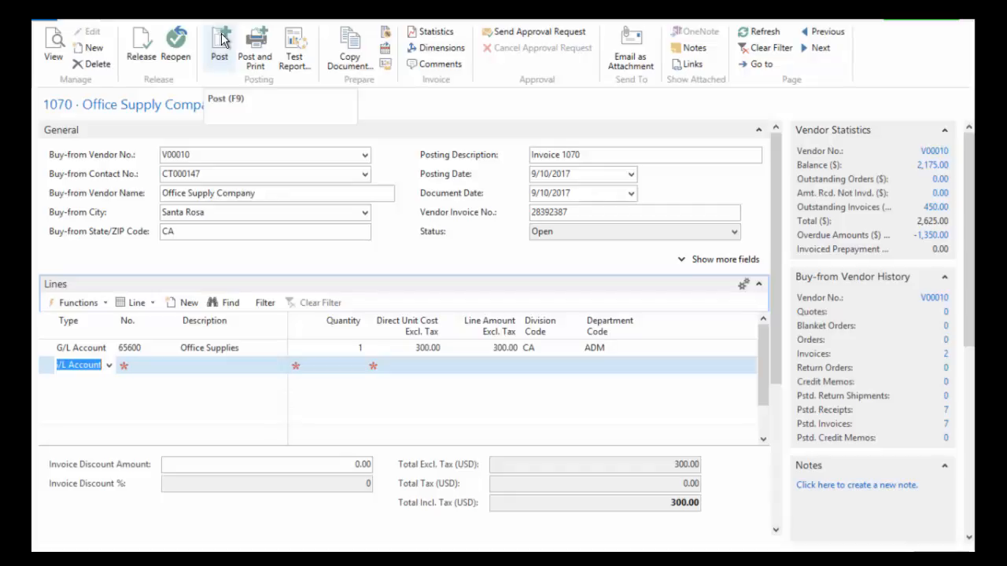
- Post purchase invoice 1070 and confirm the posting prompt
{"action": "left_click", "coordinate": [220, 48]}
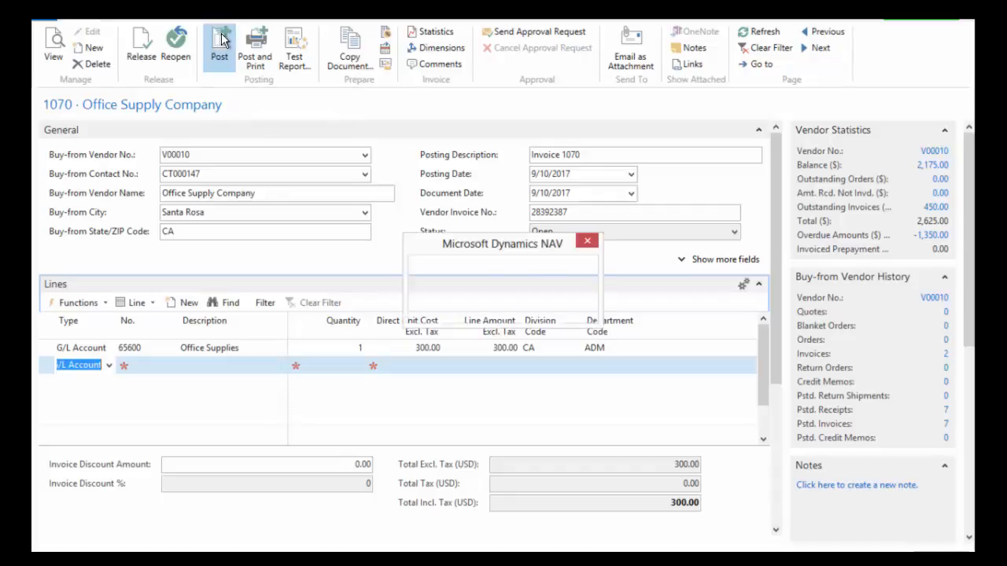
{"action": "left_click", "coordinate": [219, 47]}
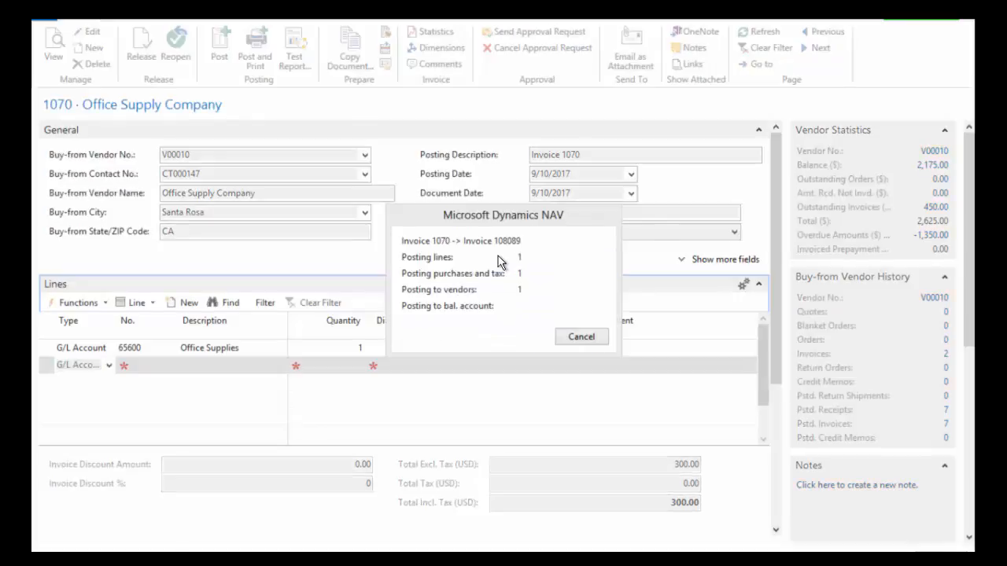